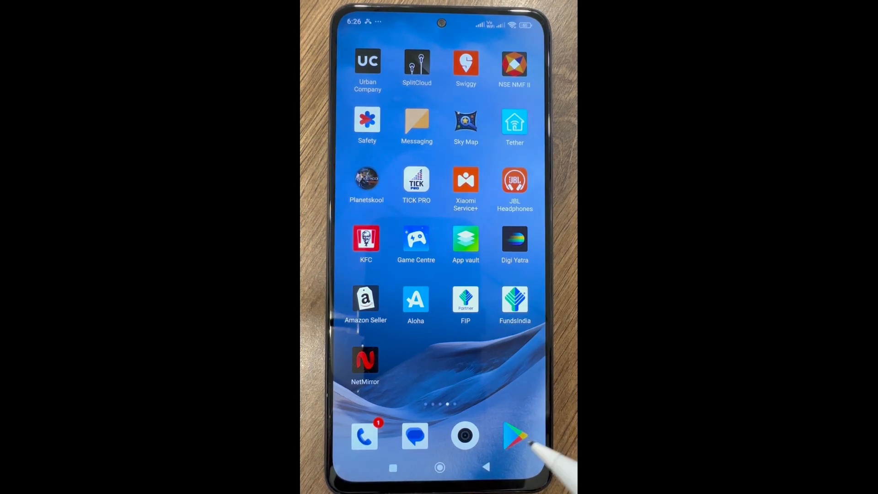
# - Search Google Play Store for 'vvm exam 2025' using the recent search
pyautogui.click(513, 437)
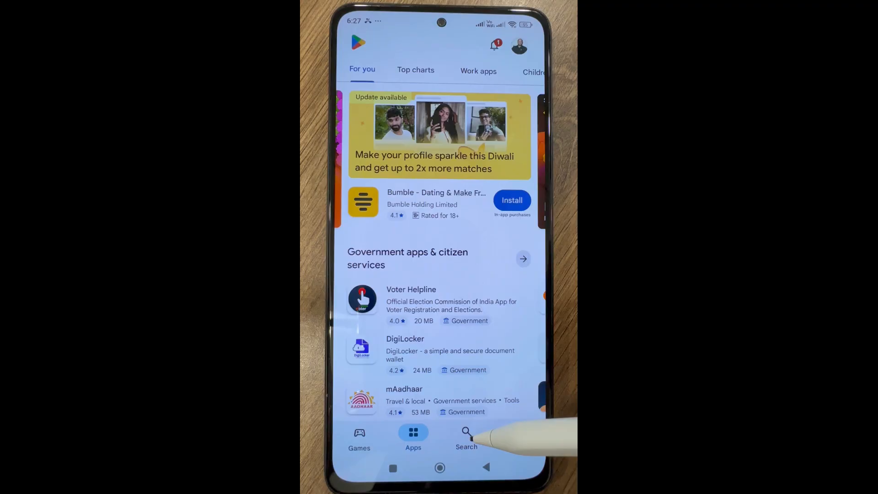
pyautogui.click(466, 437)
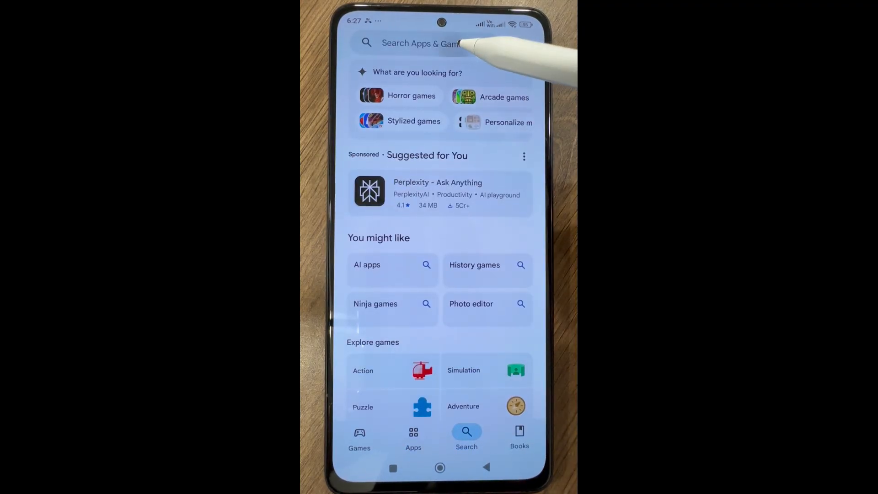
pyautogui.click(420, 43)
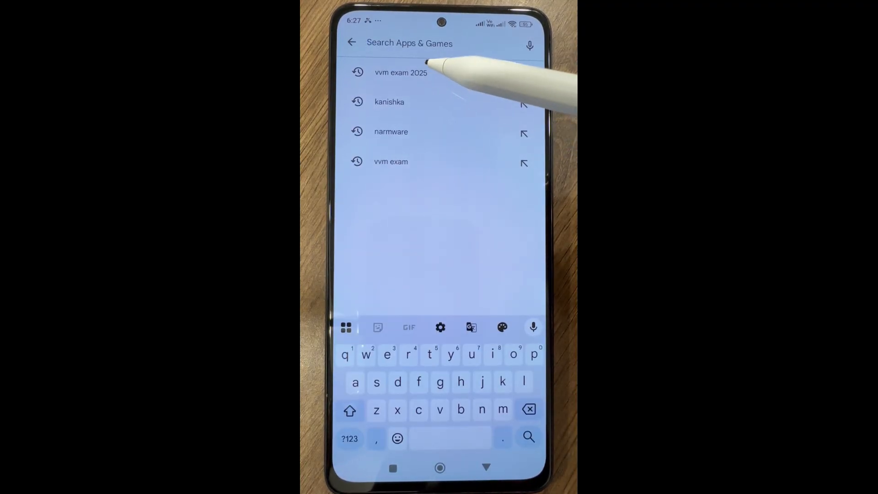
pyautogui.click(401, 73)
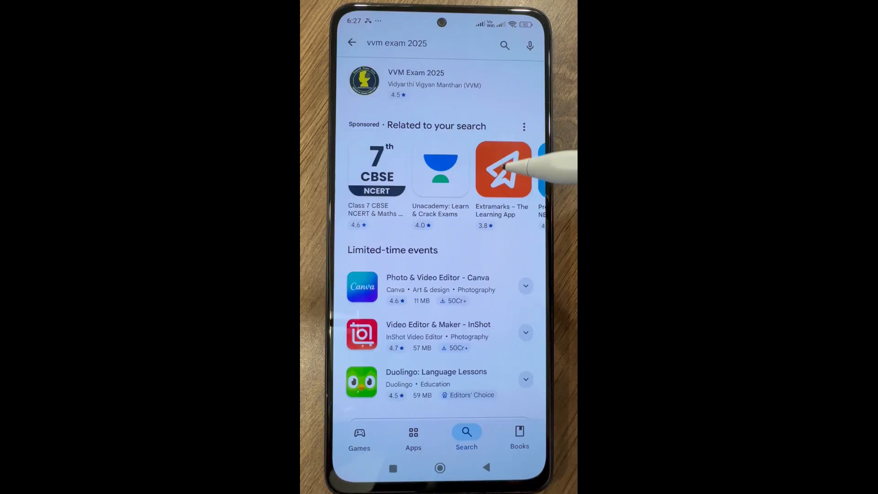
# - Rerun the 'vvm exam 2025' search and open the VVM Exam 2025 listing
pyautogui.click(415, 43)
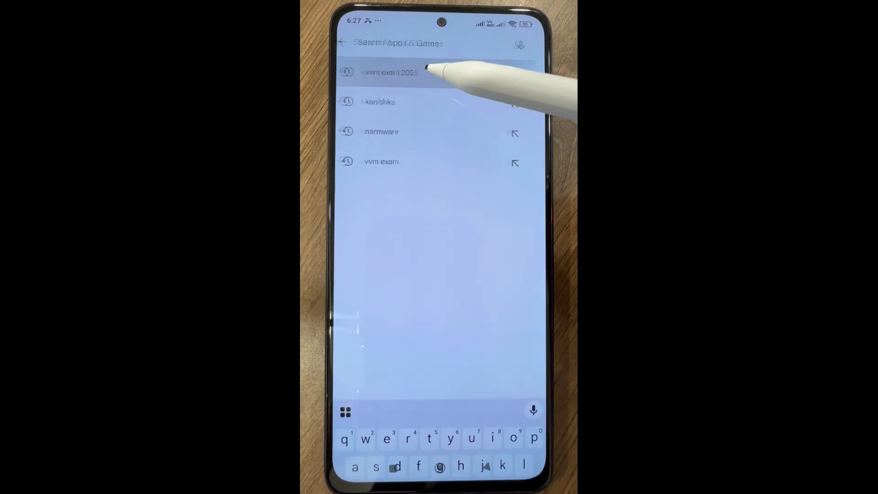
pyautogui.click(392, 72)
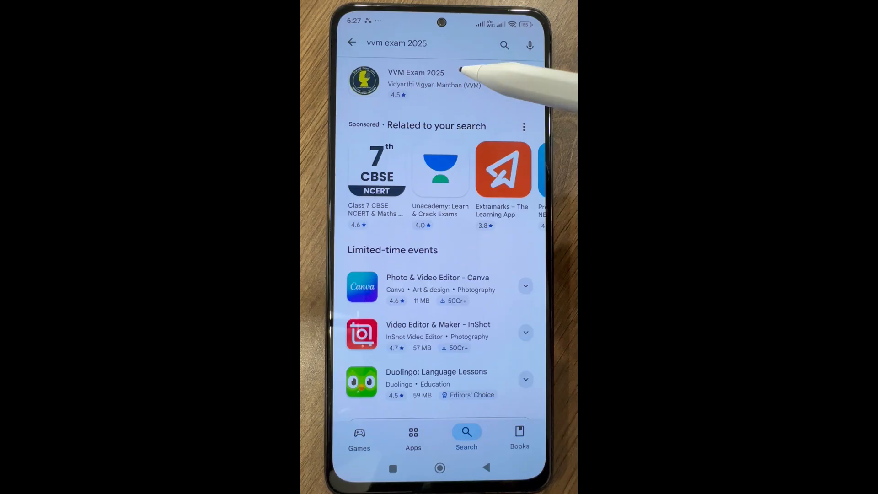
pyautogui.click(415, 81)
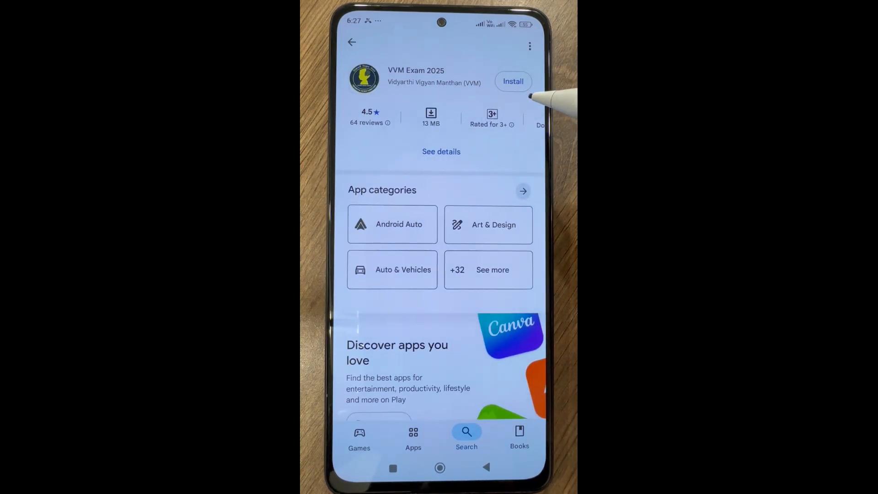
# - Install VVM Exam 2025 from its store page and launch it
pyautogui.click(512, 81)
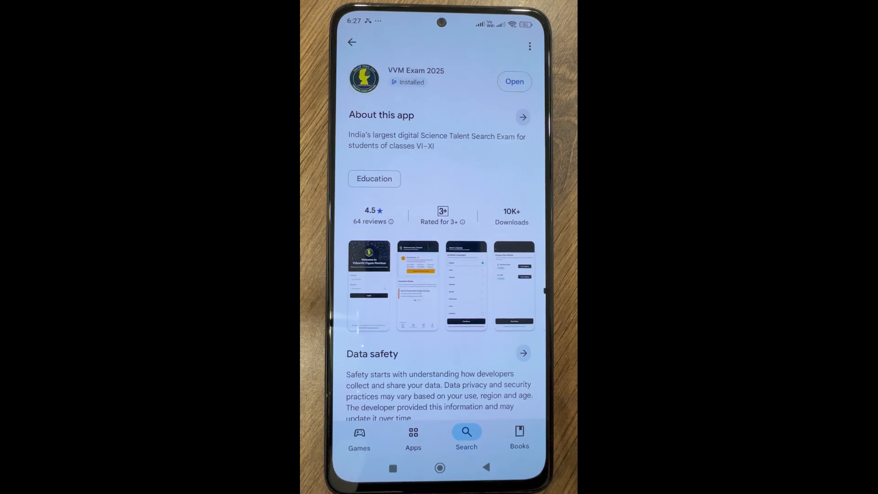
pyautogui.click(513, 81)
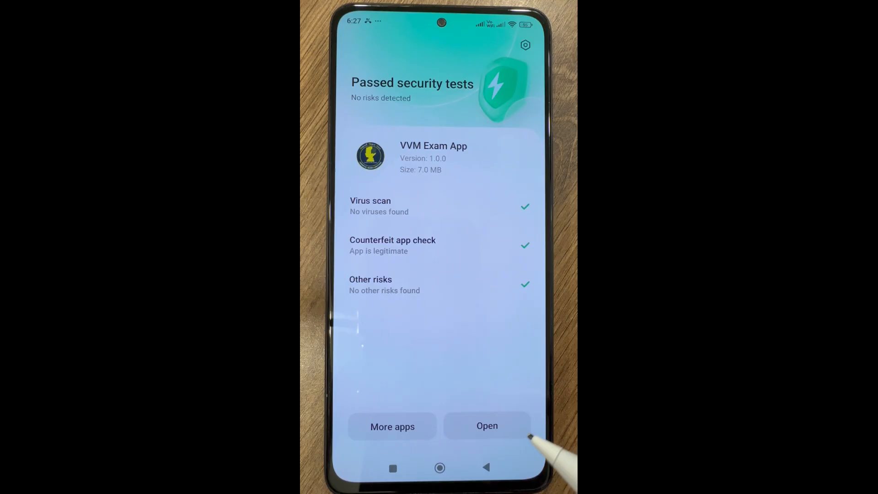
# - Enter the student username and masked password on the VVM Exam login screen
pyautogui.click(486, 426)
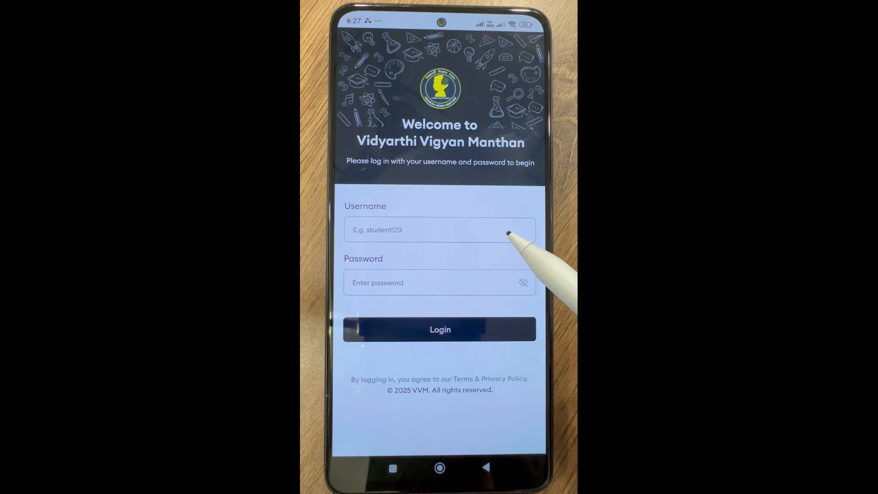
pyautogui.click(440, 229)
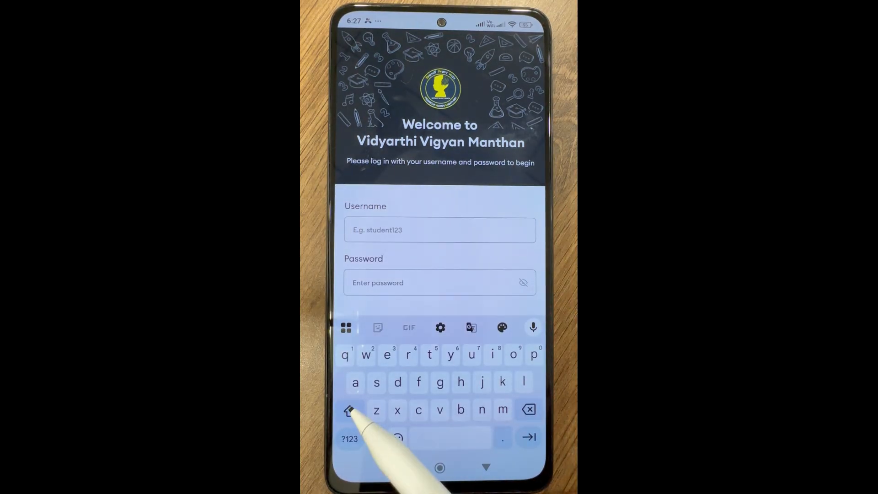
pyautogui.write('D')
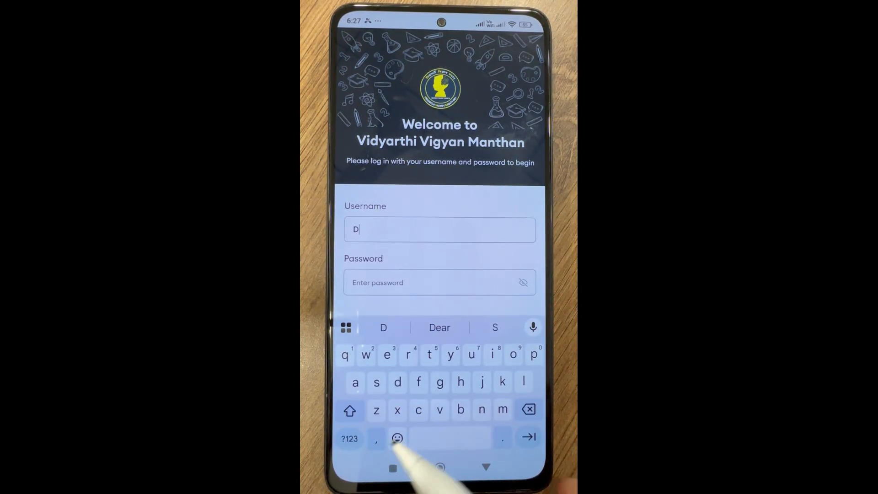
pyautogui.click(349, 411)
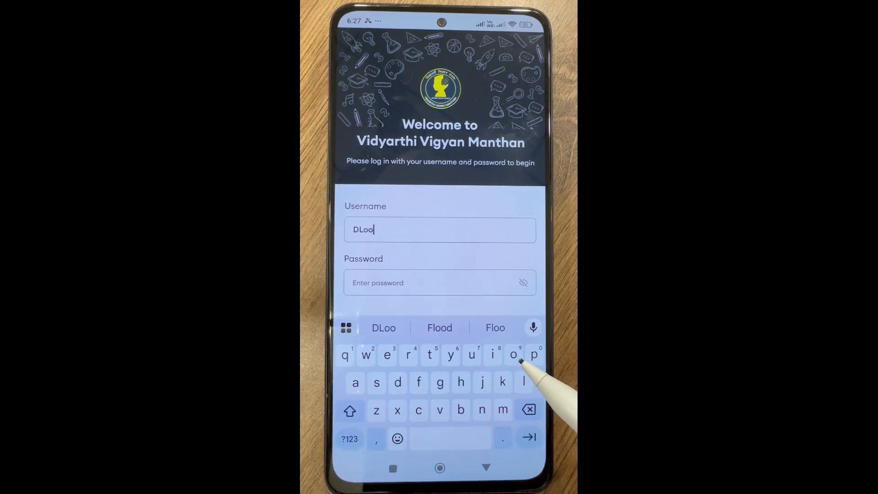
pyautogui.click(528, 410)
pyautogui.write('0000365')
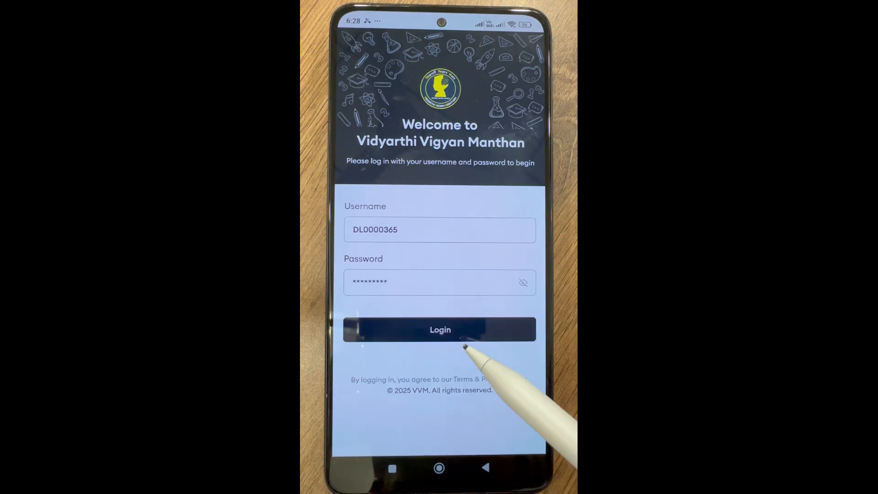
# - Log in and browse the study material, expanding the first subject's language downloads
pyautogui.click(440, 329)
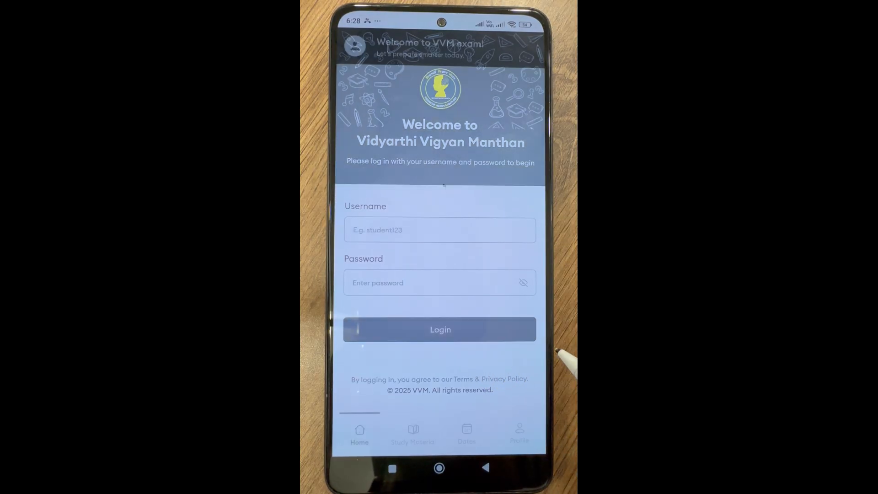
pyautogui.click(440, 329)
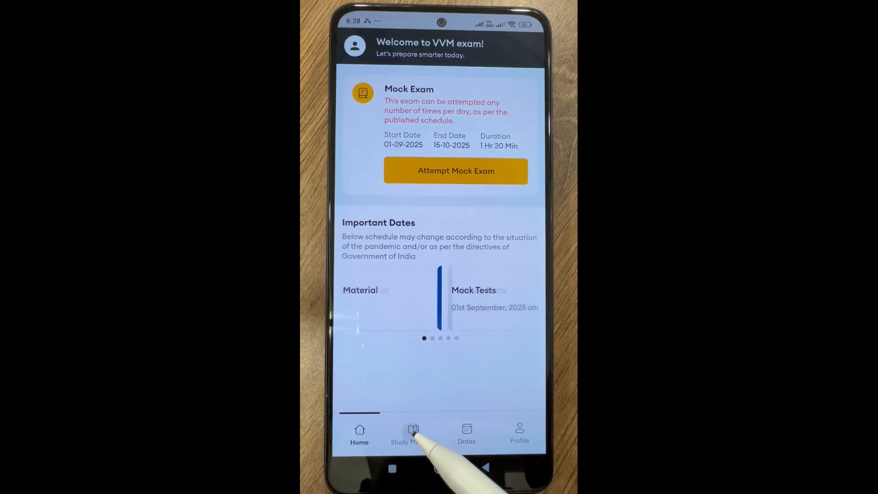
pyautogui.click(413, 434)
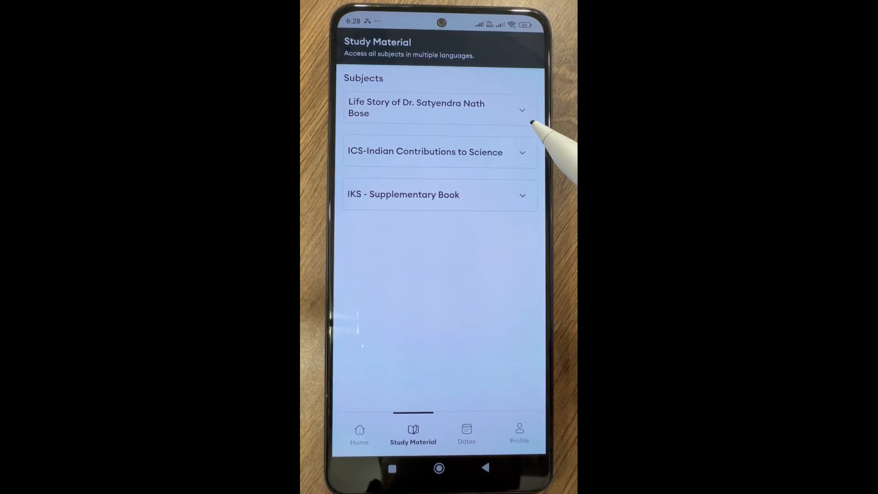
pyautogui.click(441, 108)
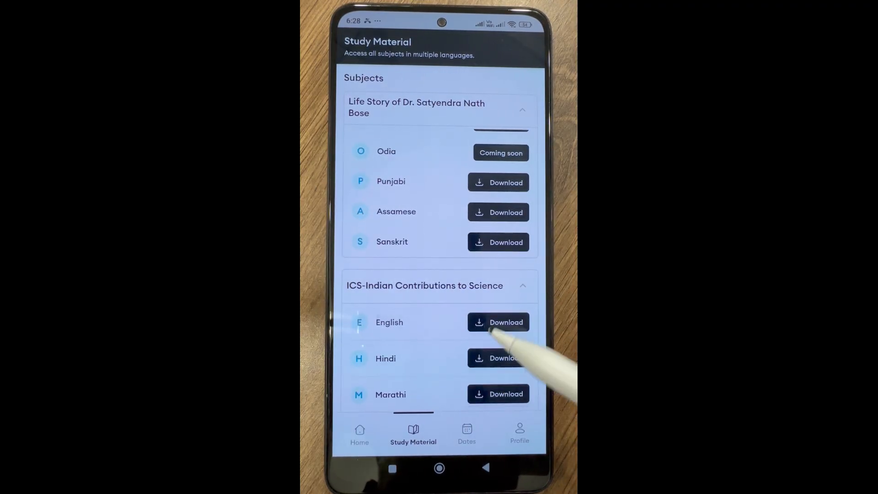
pyautogui.scroll(-3)
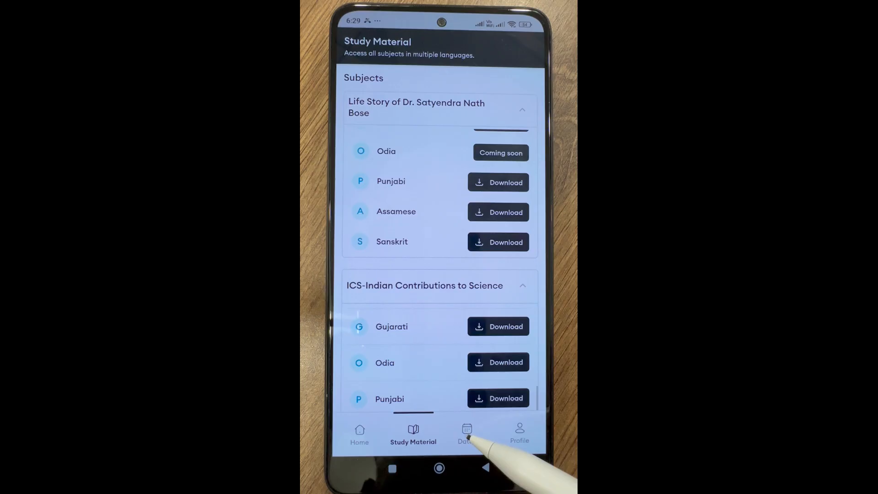
# - View the important exam dates, then the student profile page
pyautogui.click(466, 434)
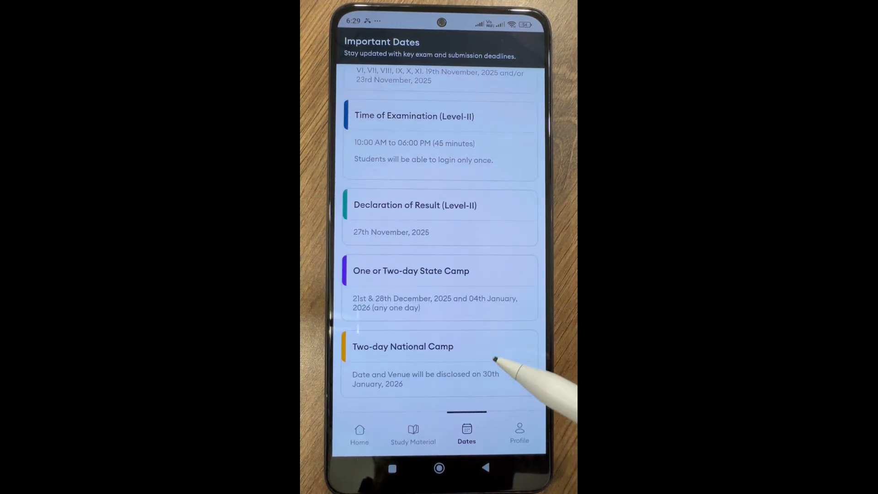
pyautogui.click(519, 434)
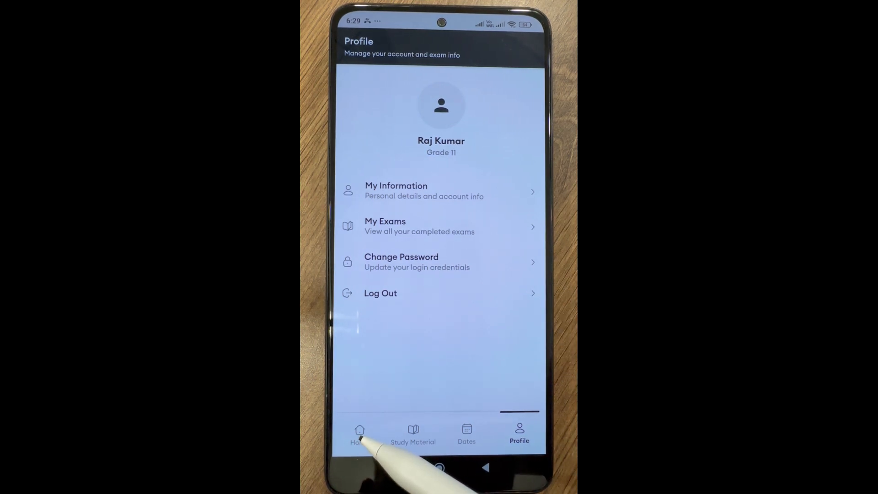
# - From Home, acknowledge the notice, choose Hindi and continue past the instructions to download the paper
pyautogui.click(359, 434)
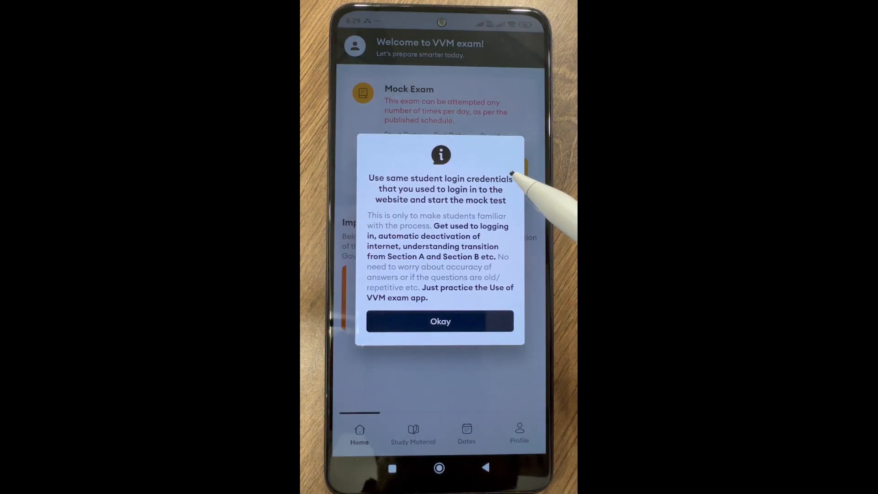
pyautogui.click(440, 321)
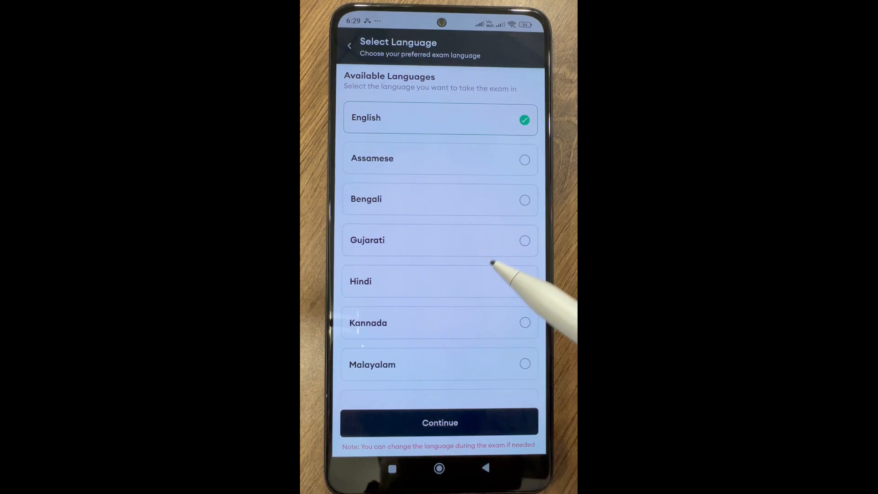
pyautogui.moveTo(525, 281)
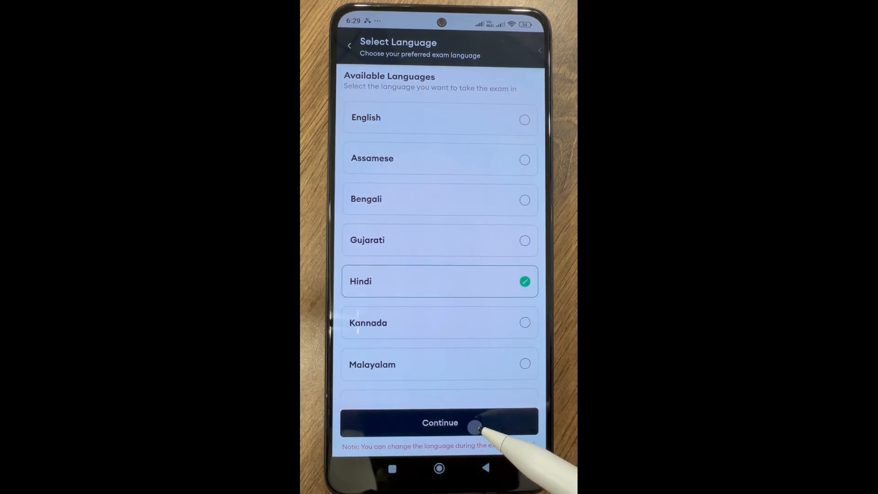
pyautogui.click(440, 423)
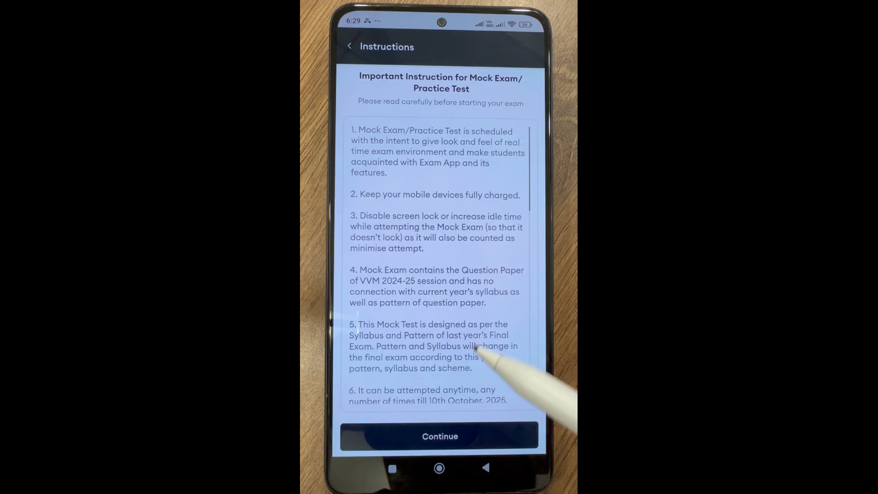
pyautogui.scroll(3)
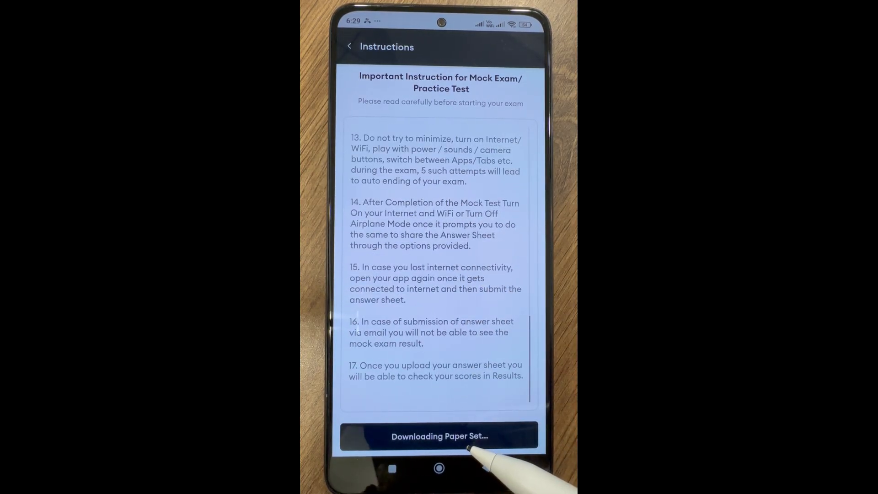
pyautogui.click(440, 436)
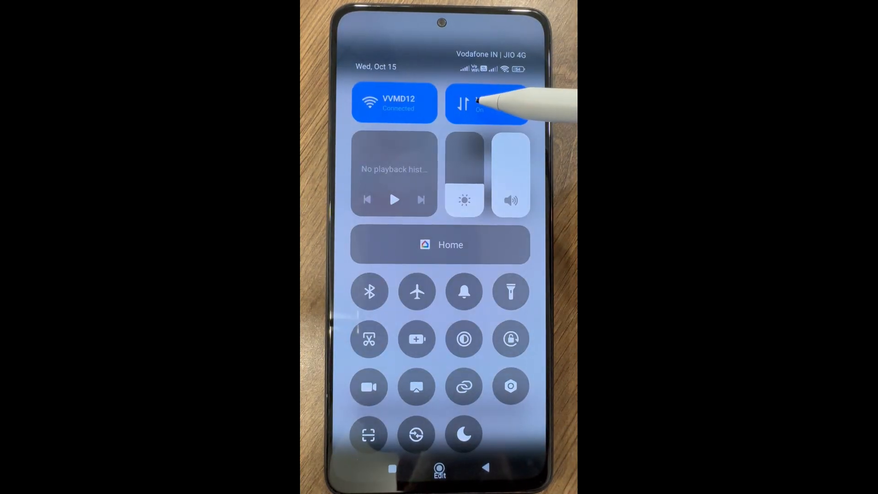
# - Turn off Wi-Fi, enable airplane mode, and continue so the exam starts on question 1
pyautogui.click(395, 102)
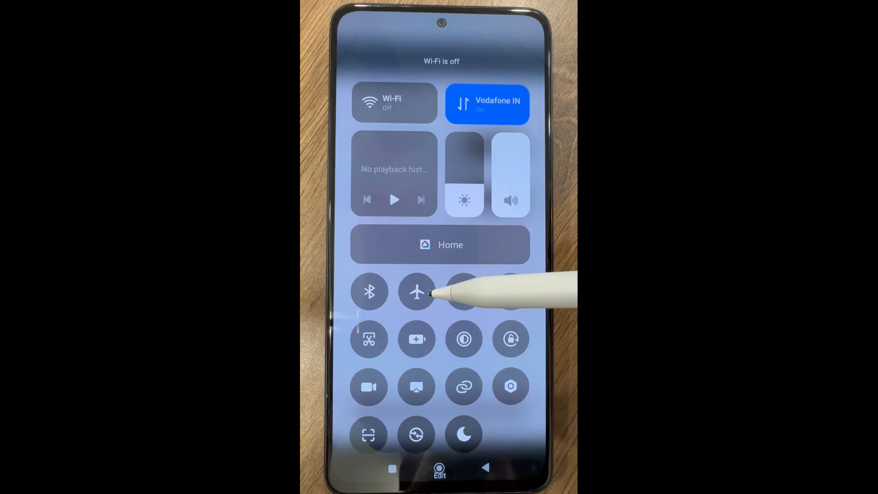
pyautogui.click(417, 292)
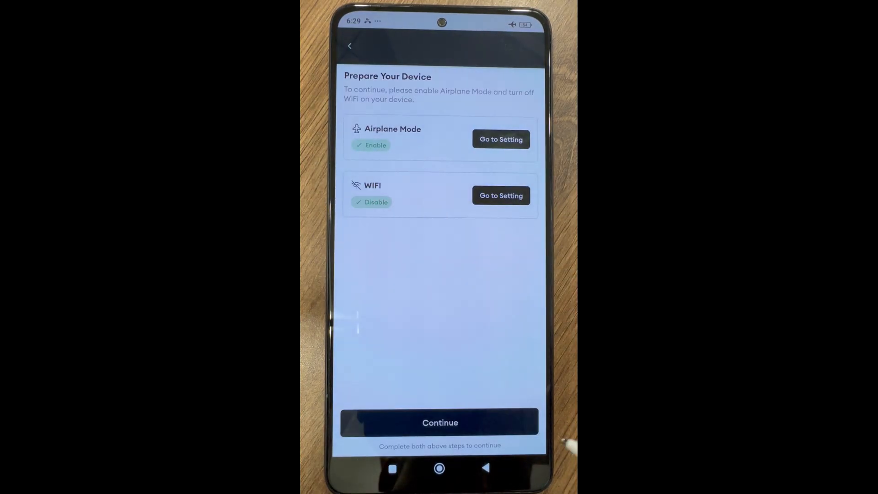
pyautogui.click(440, 423)
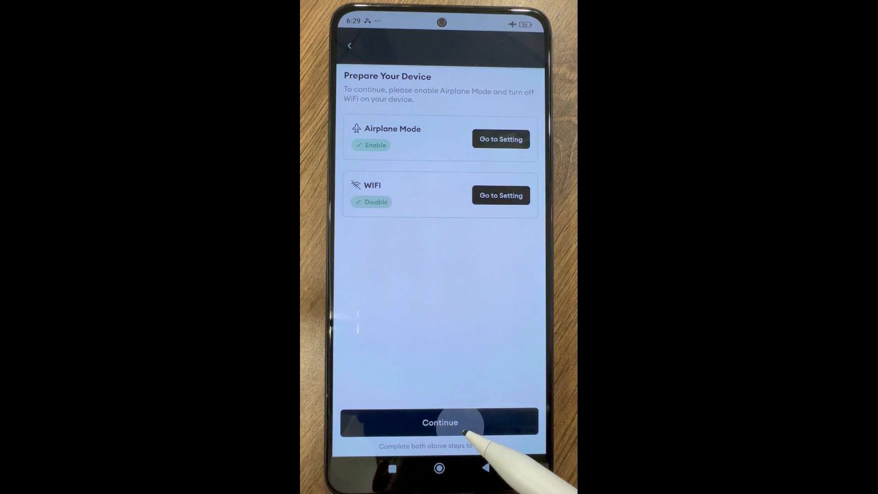
pyautogui.click(441, 422)
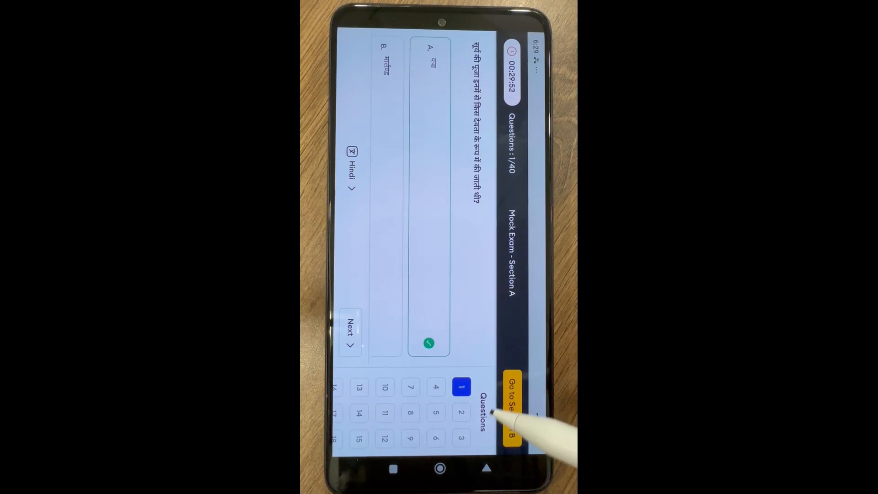
# - Move through Section A questions 2 and 3 toward question 12
pyautogui.click(461, 413)
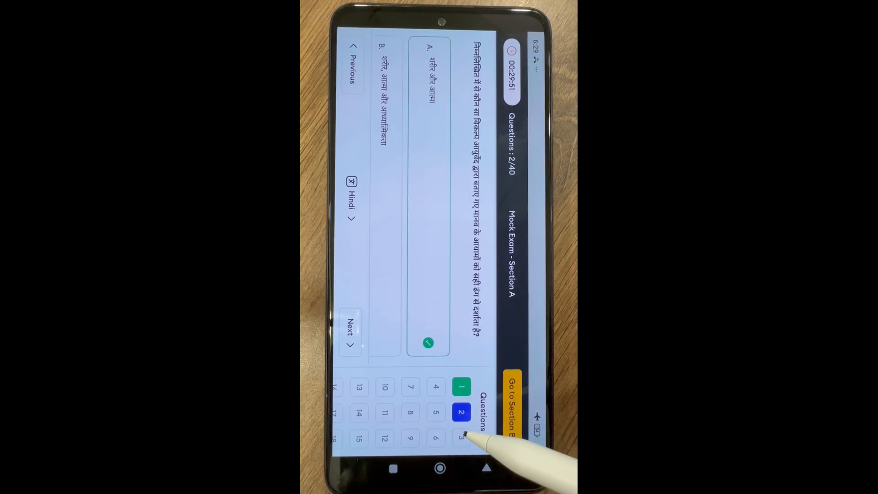
pyautogui.click(461, 438)
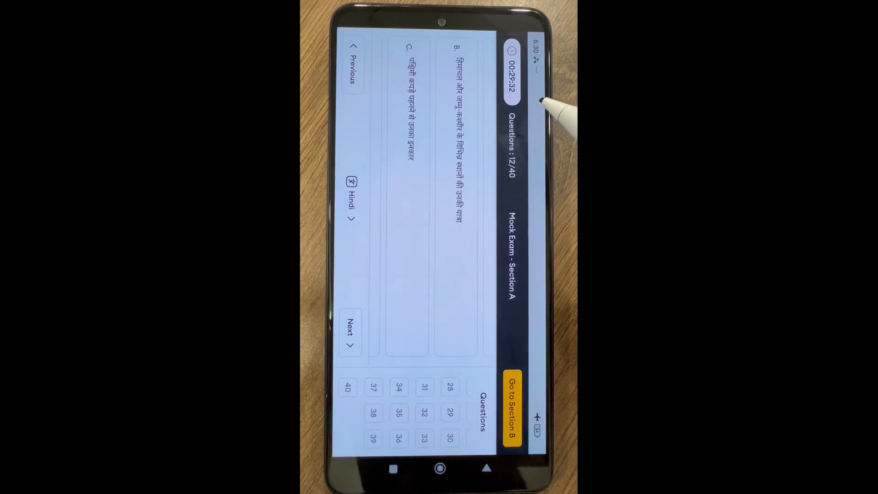
pyautogui.moveTo(538, 185)
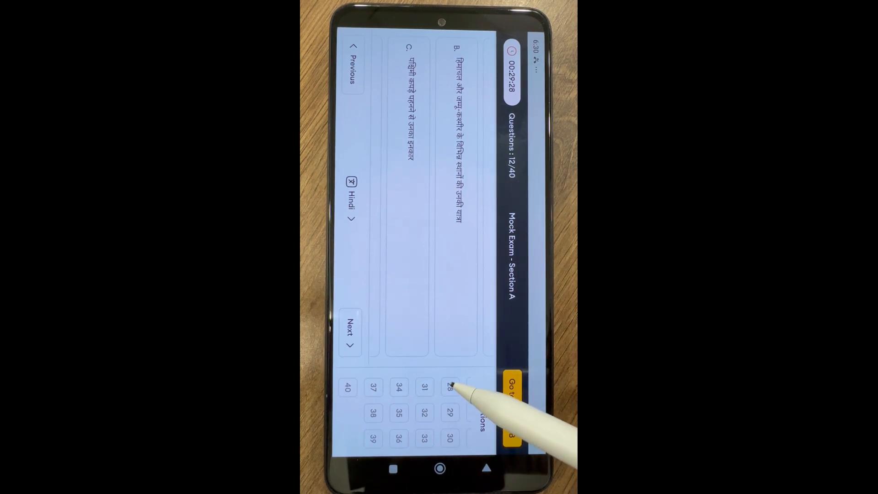
# - Answer questions 28 and 29 (option A), viewing 28 in English, then go to question 30
pyautogui.click(451, 388)
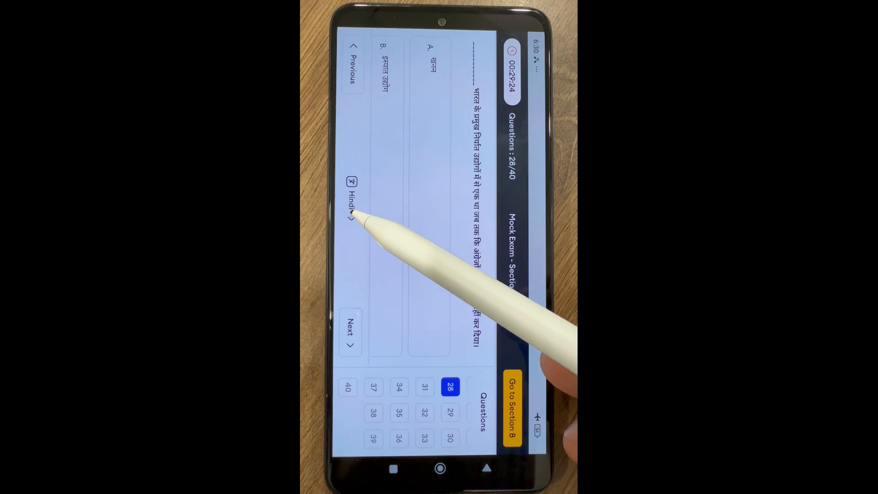
pyautogui.click(350, 193)
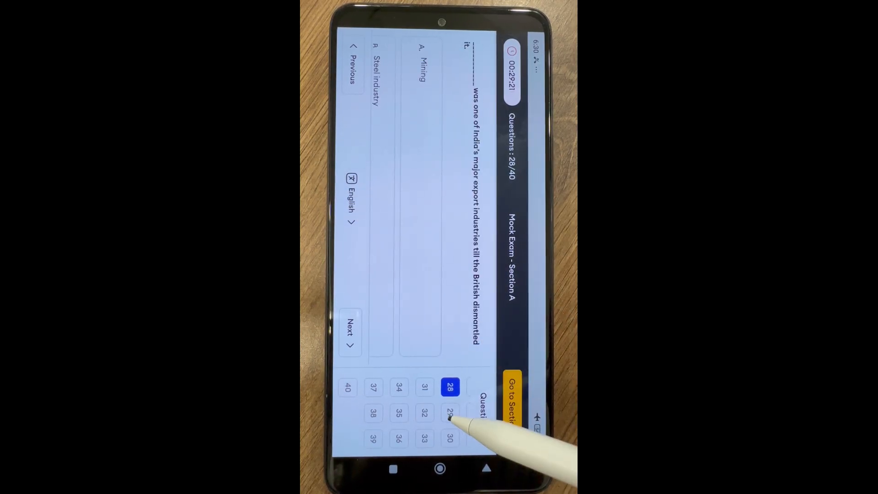
pyautogui.click(451, 413)
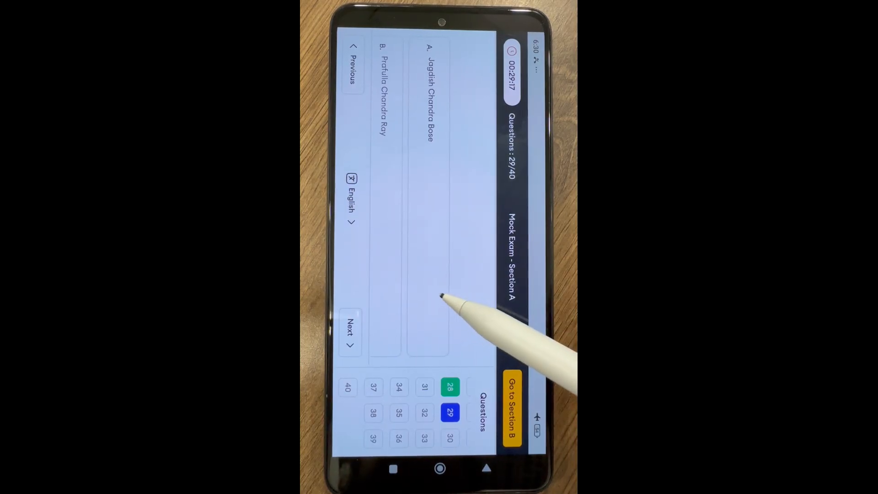
pyautogui.click(450, 438)
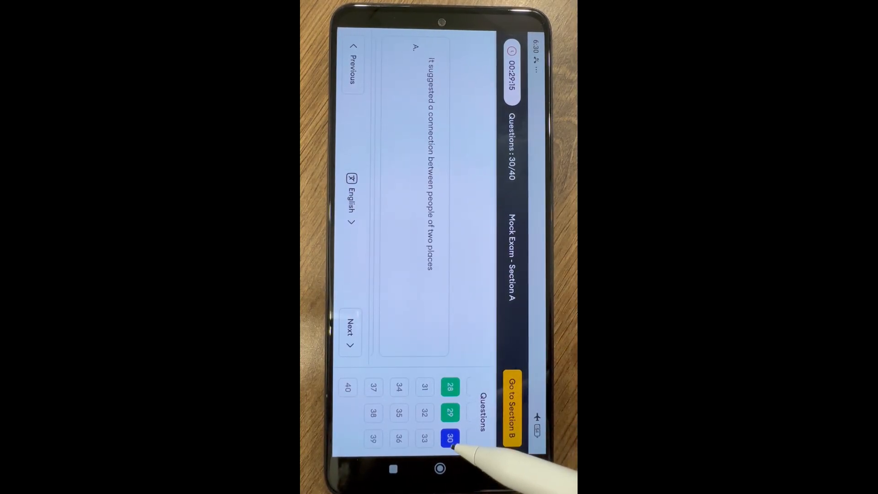
pyautogui.click(350, 199)
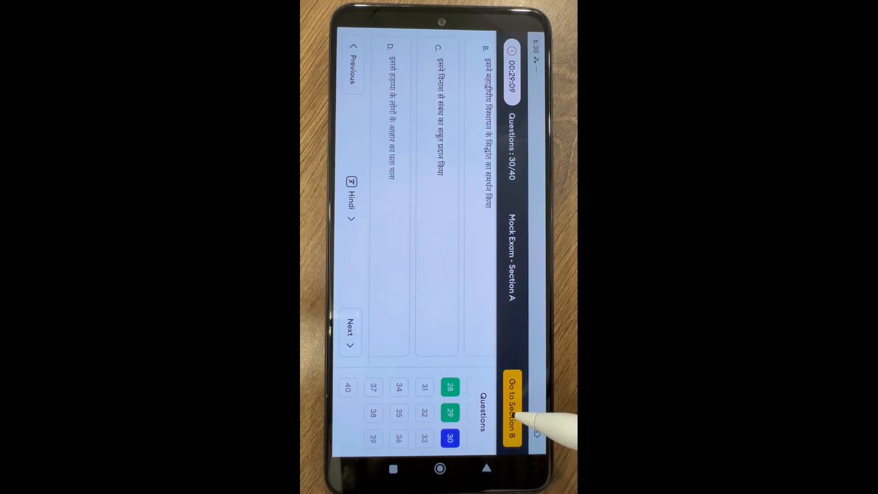
# - Request Section B, back out once, then confirm moving on to Section B
pyautogui.click(509, 409)
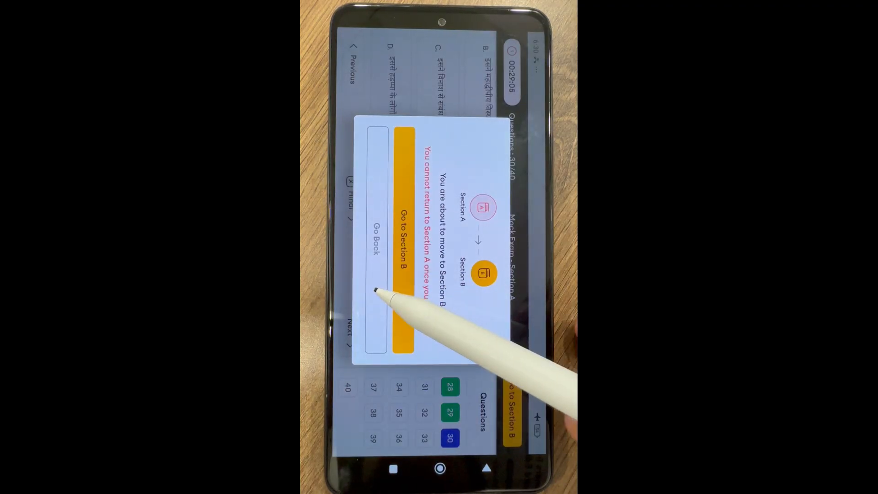
pyautogui.click(376, 246)
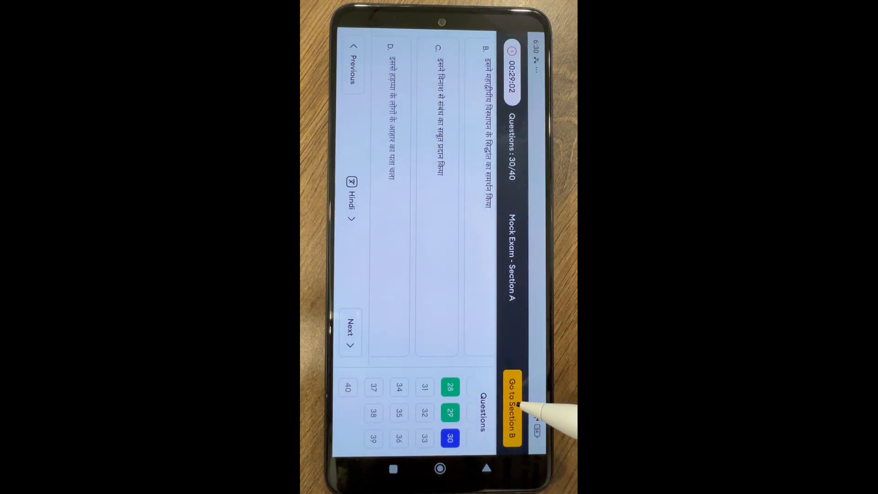
pyautogui.click(510, 411)
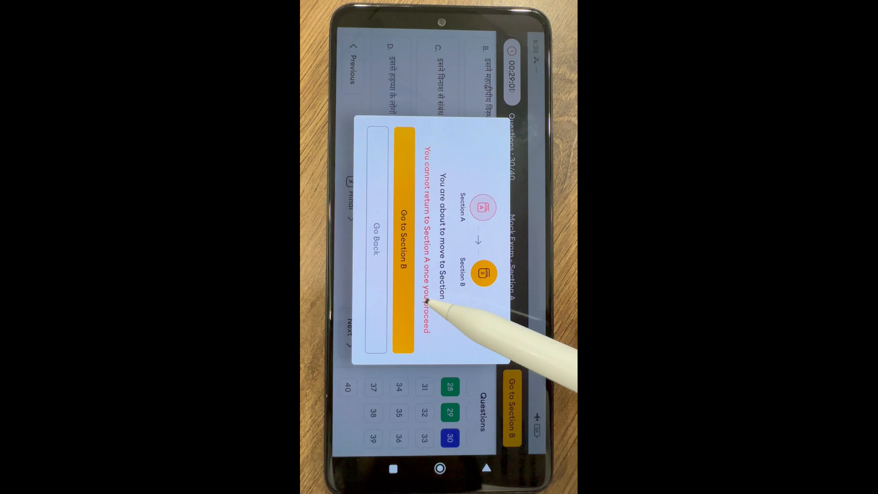
pyautogui.click(403, 244)
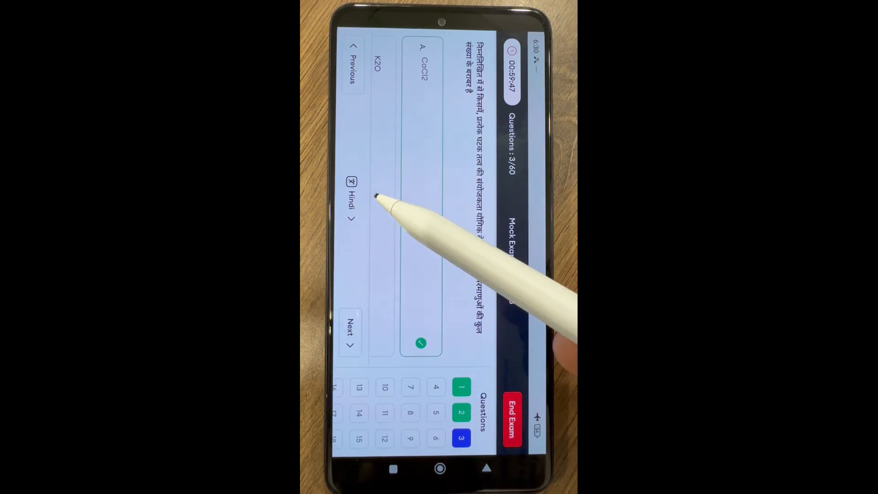
# - Answer question 3 with K2O and question 8, then advance to the next question
pyautogui.click(351, 199)
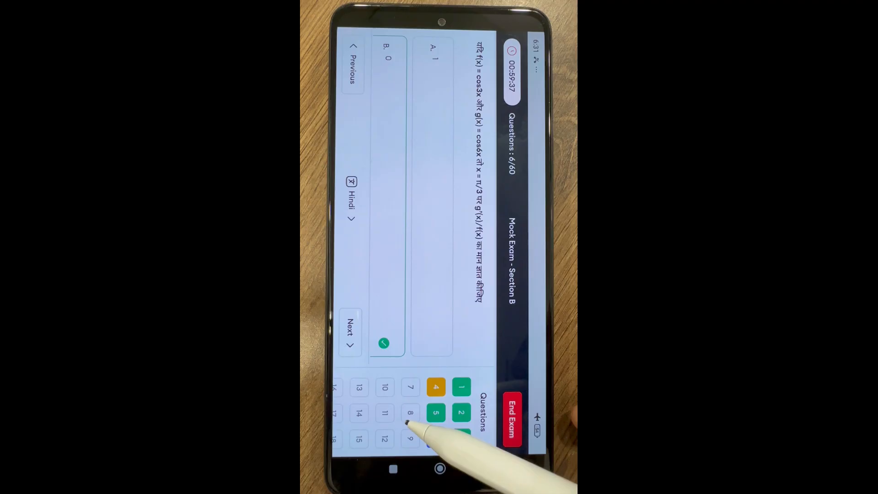
pyautogui.click(410, 387)
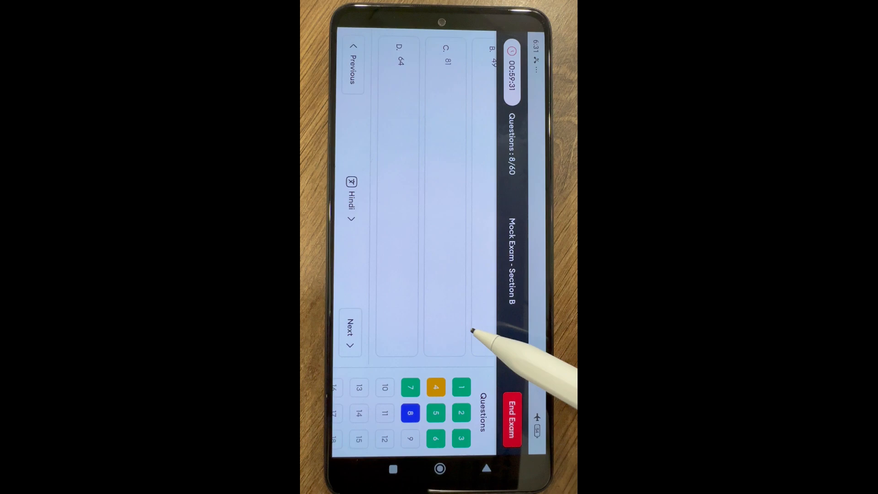
pyautogui.click(350, 333)
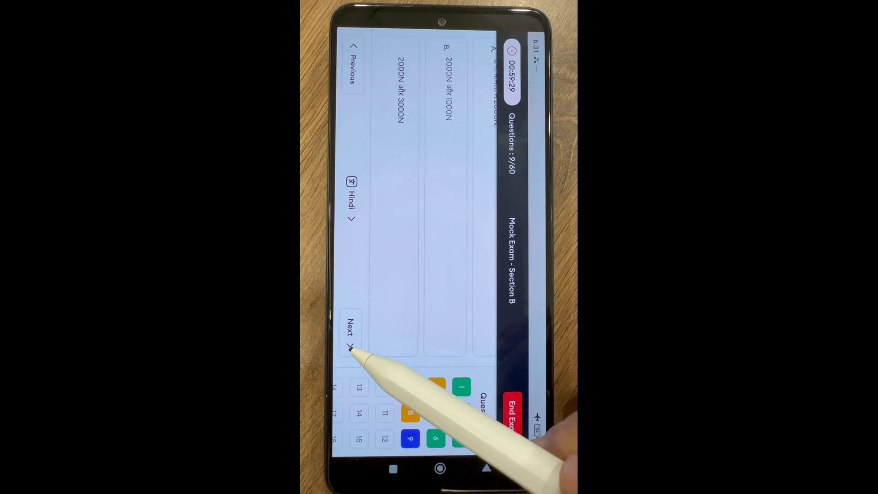
pyautogui.click(350, 331)
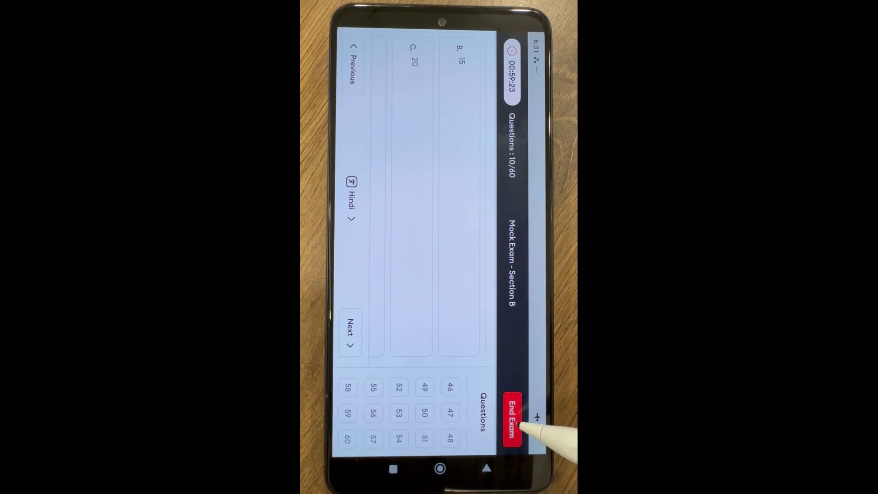
# - Answer question 10, then jump to question 46 and answer it
pyautogui.click(509, 418)
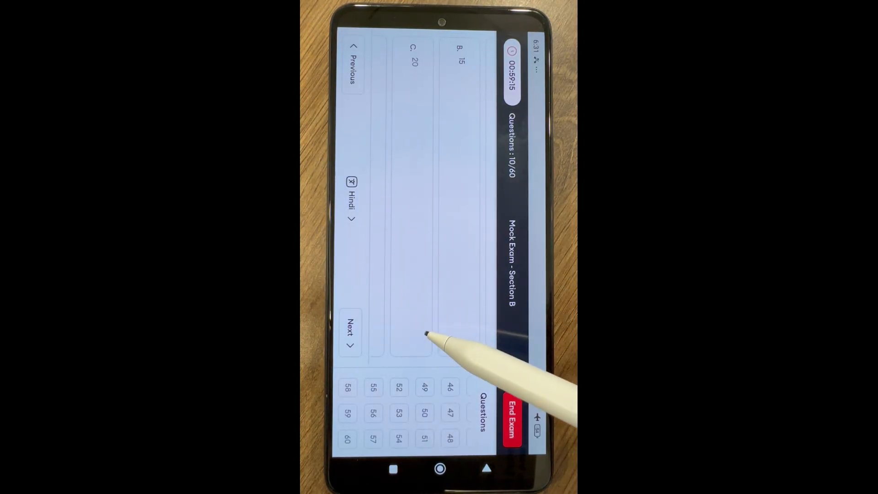
pyautogui.click(450, 387)
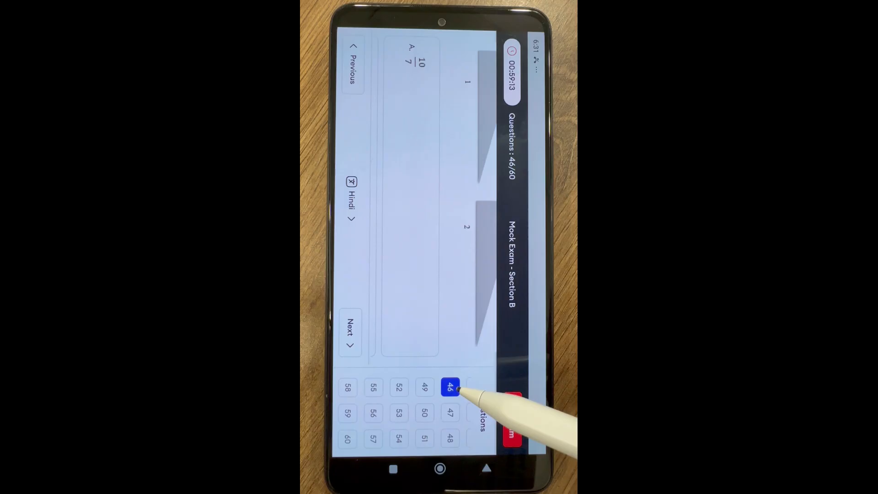
pyautogui.click(451, 387)
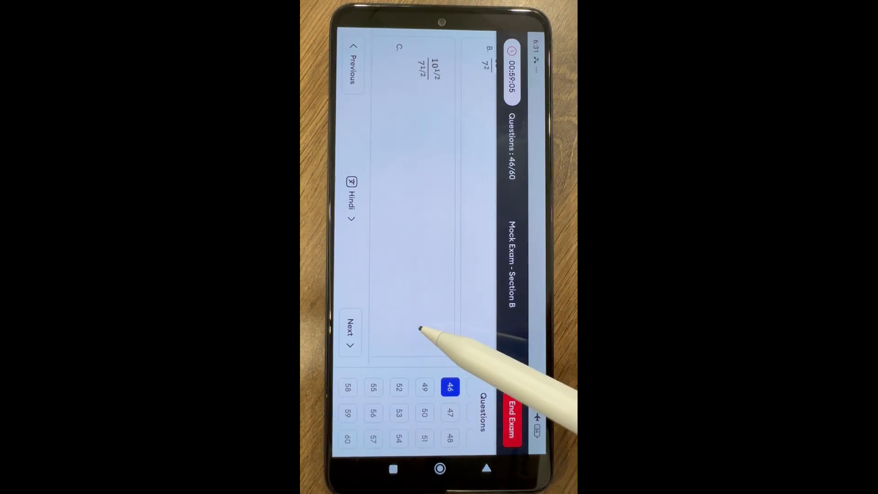
pyautogui.click(509, 415)
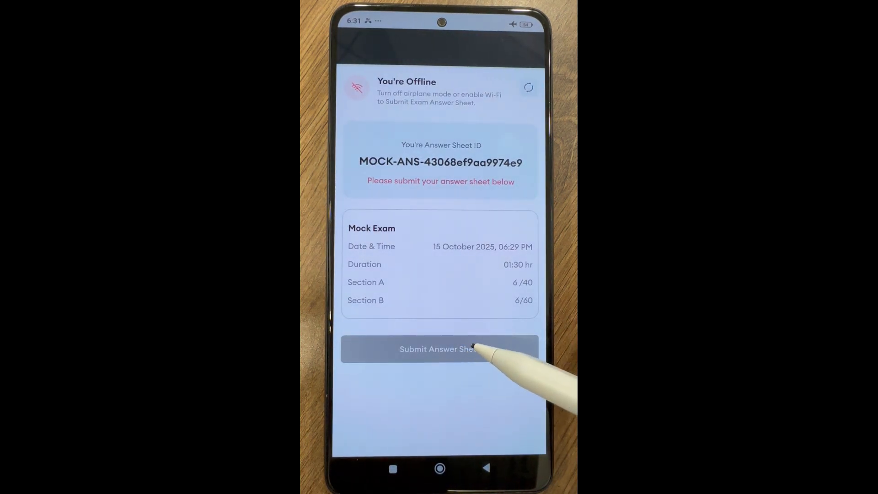
pyautogui.moveTo(460, 140)
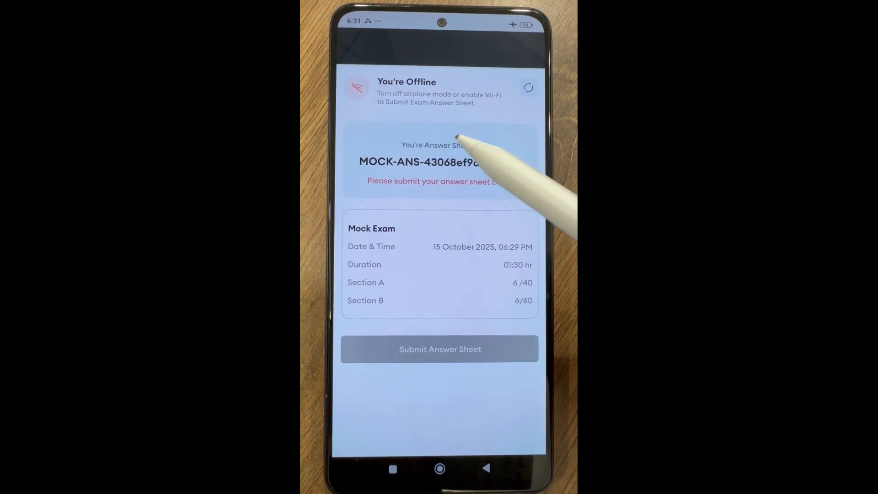
pyautogui.moveTo(527, 34)
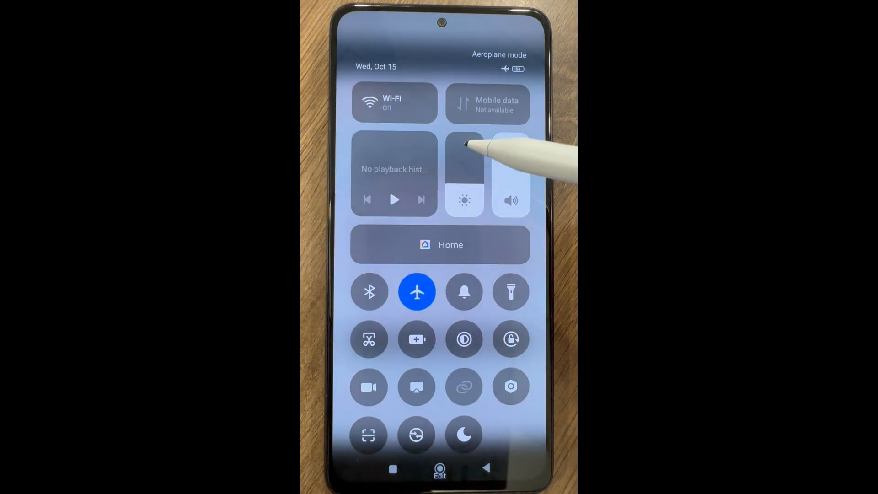
# - Reconnect the phone and submit the mock exam answer sheet, six answered per section
pyautogui.click(395, 102)
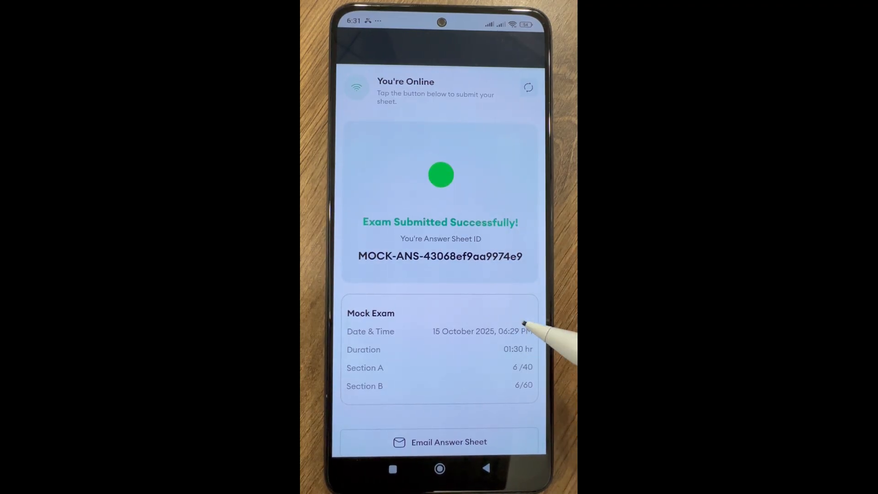
# - Email the submitted answer sheet and return to the home page listing the mock exam
pyautogui.scroll(3)
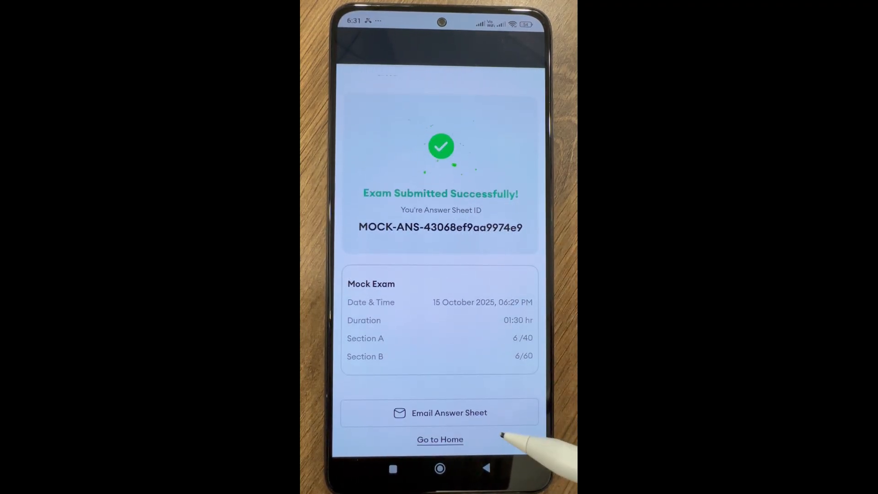
pyautogui.click(440, 413)
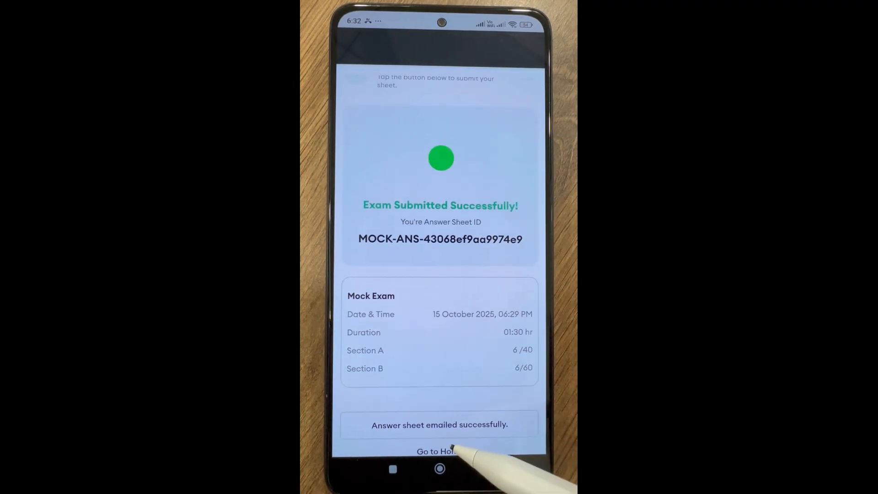
pyautogui.click(440, 451)
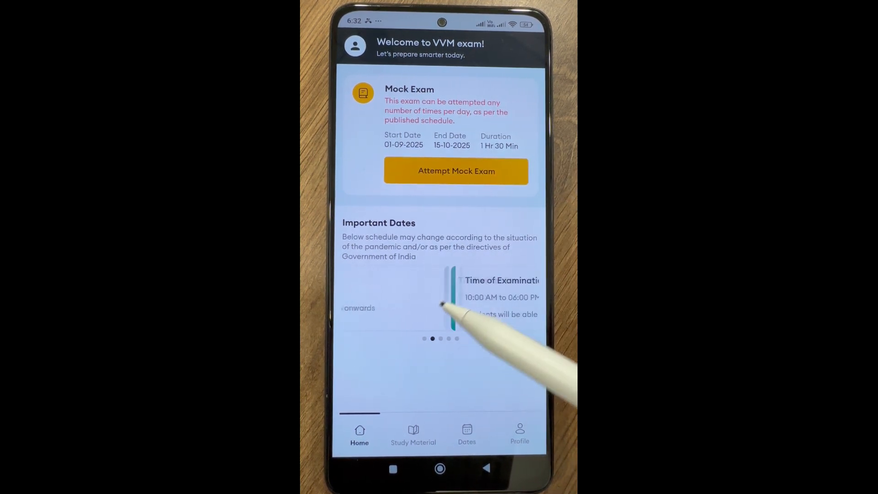
# - Log out of the student account via Profile, confirming in the dialog, back to the login screen
pyautogui.hscroll(-3)
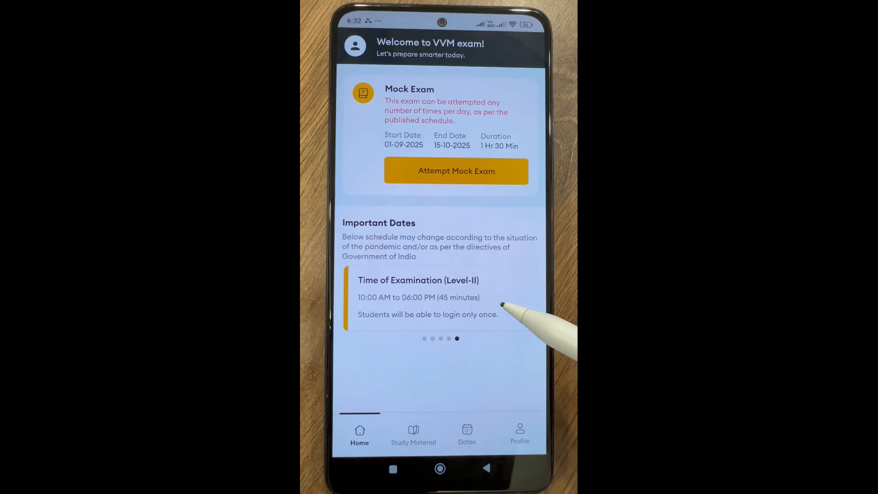
pyautogui.click(519, 433)
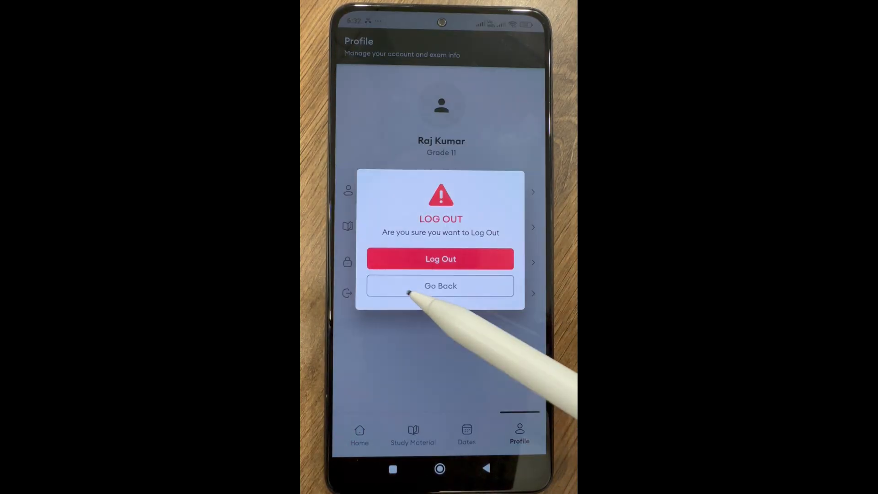
pyautogui.click(440, 258)
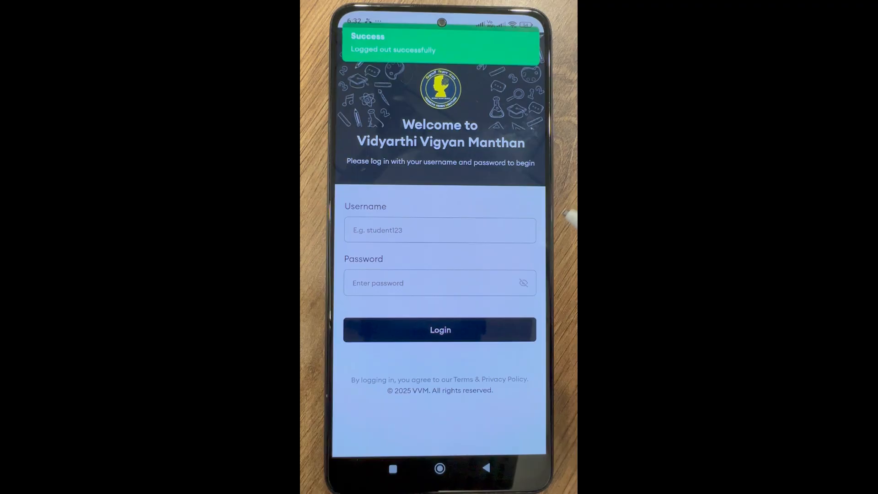